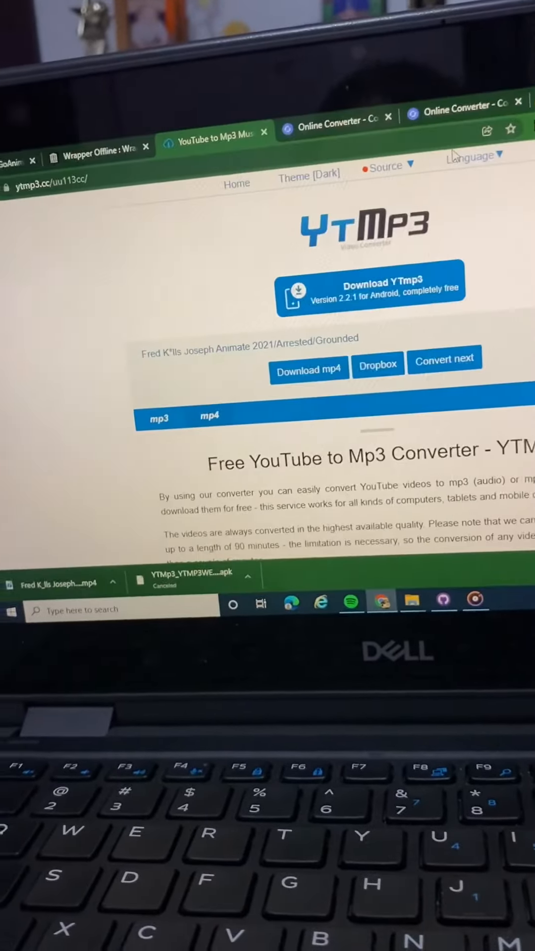
Go to the Downloads folder where the YTMp3 mp4 video was saved
left_click(109, 176)
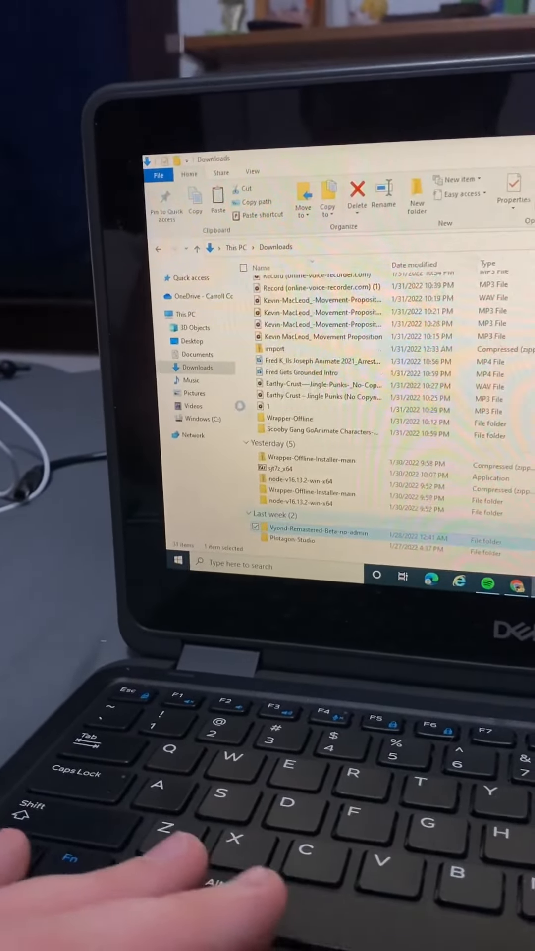
Drill through both Vyond-Remastered-Beta-no-admin folders into vyond-remastered to show its batch files
double_click(318, 533)
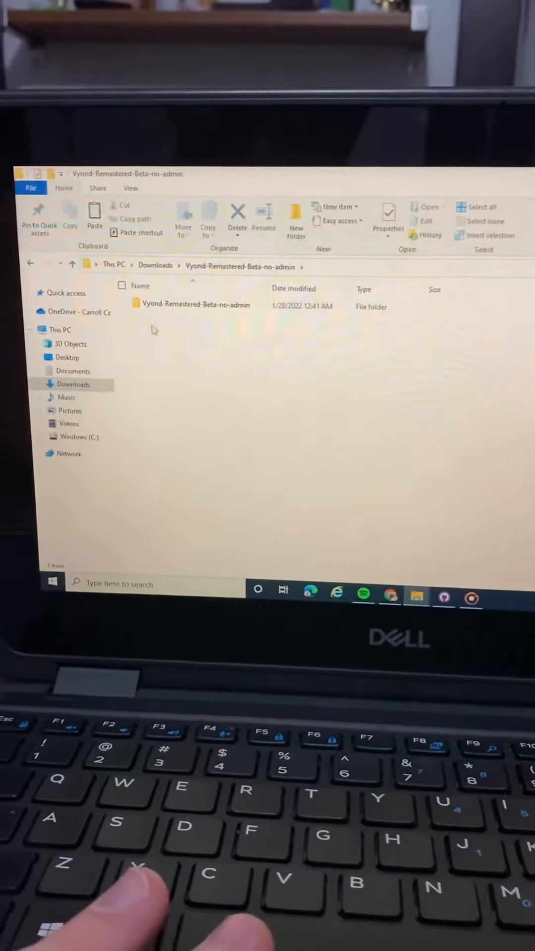
double_click(196, 304)
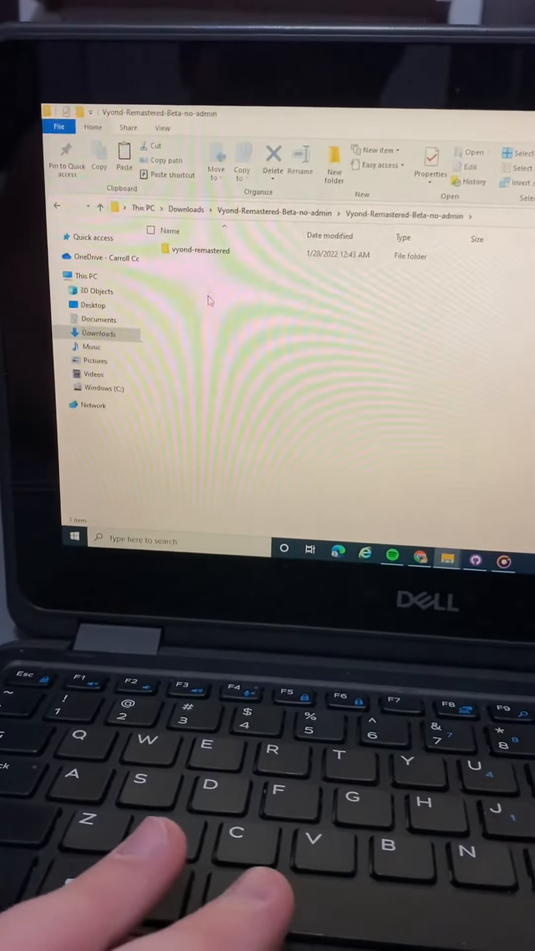
double_click(201, 250)
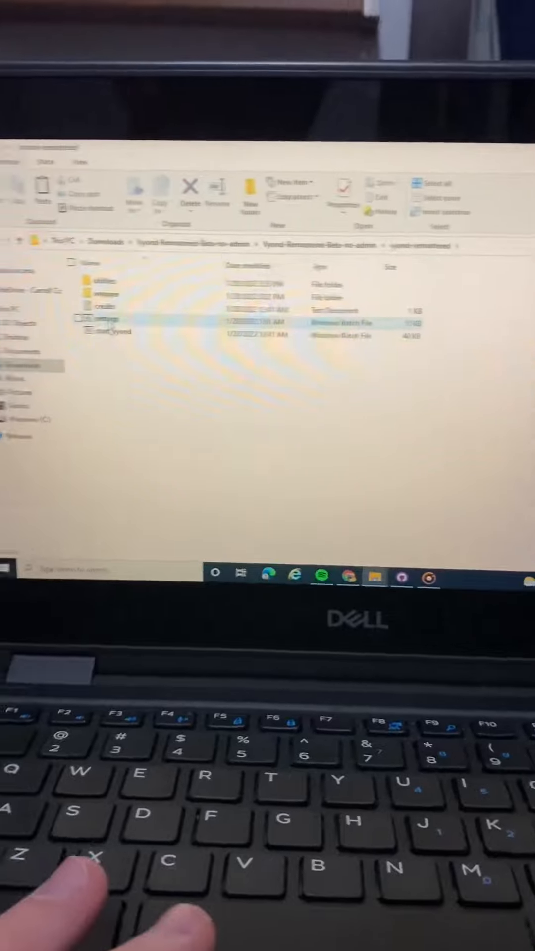